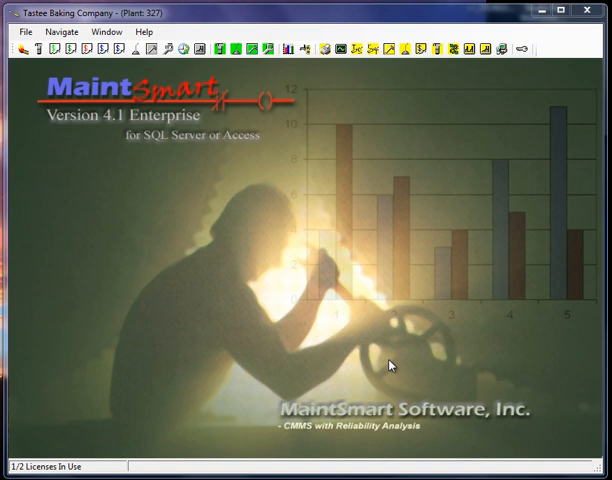
pyautogui.moveTo(376, 356)
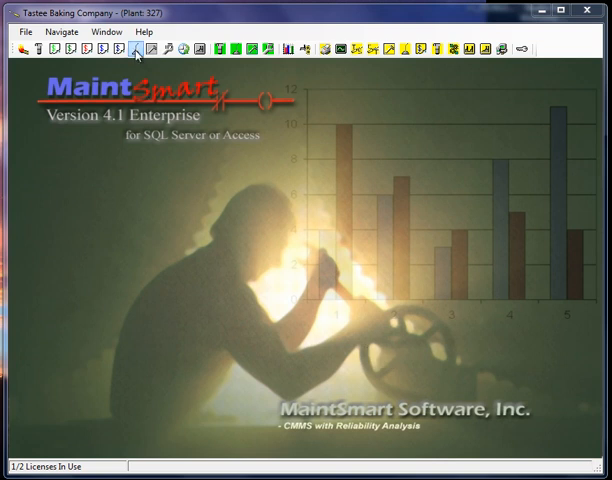
# Show the Validate PM Tasks grid listing all equipment's preventive maintenance tasks
pyautogui.click(132, 50)
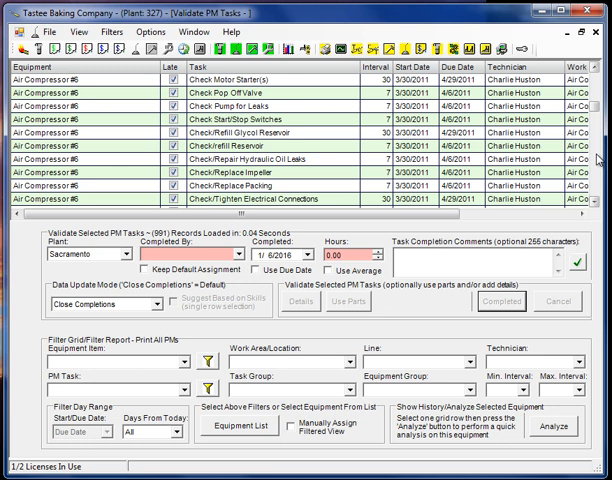
pyautogui.scroll(-3)
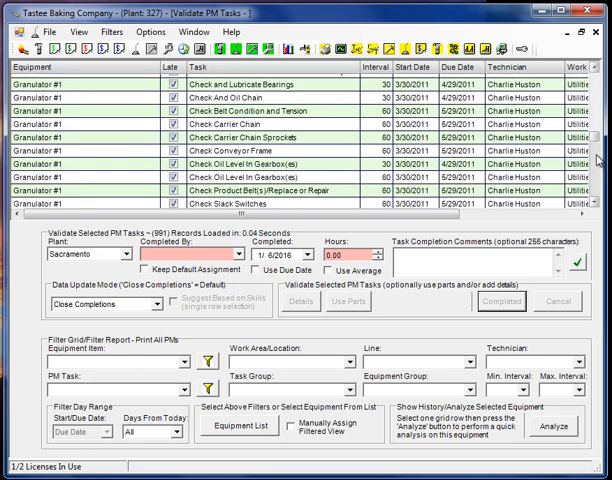
pyautogui.scroll(-3)
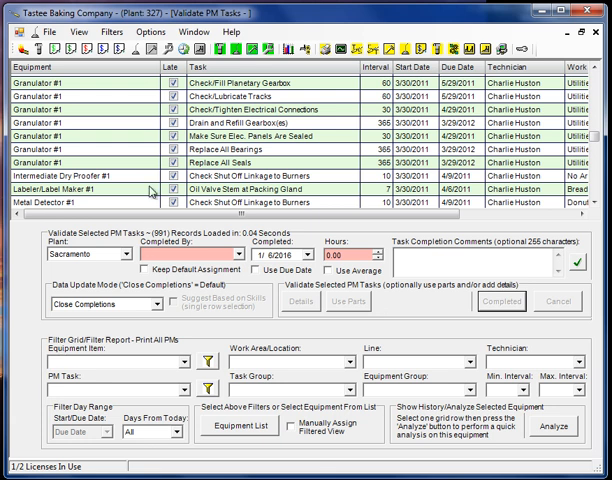
# Filter the grid to Yeast Refrigeration Compressor #1 via the Equipment dropdown
pyautogui.click(188, 368)
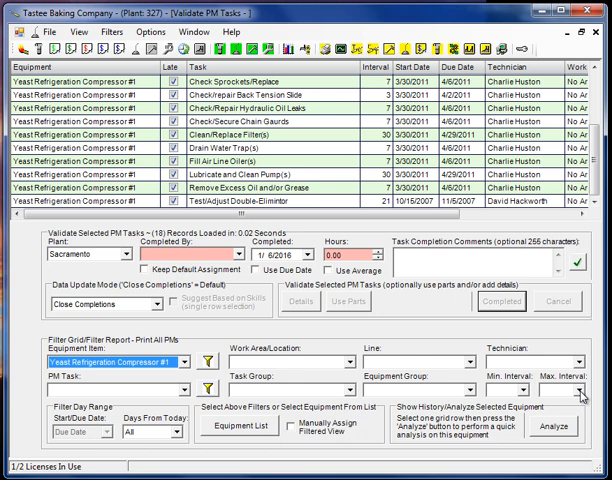
pyautogui.moveTo(320, 348)
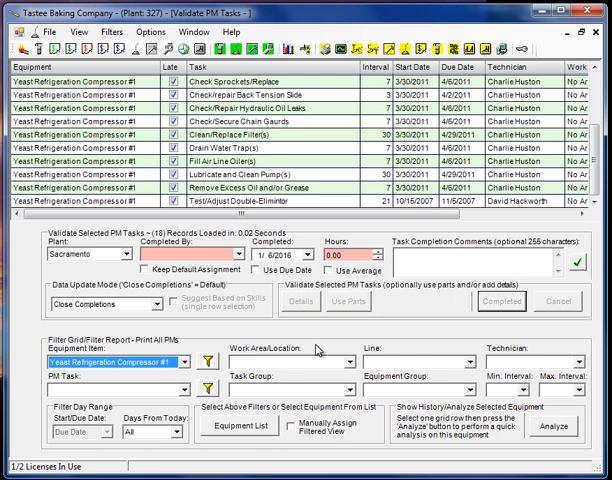
pyautogui.moveTo(330, 348)
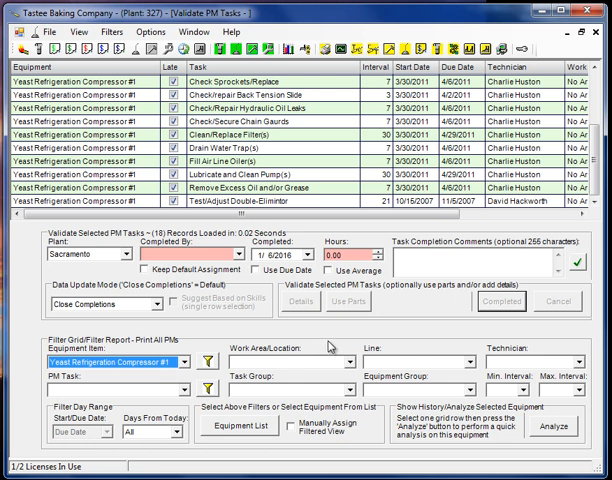
pyautogui.moveTo(260, 370)
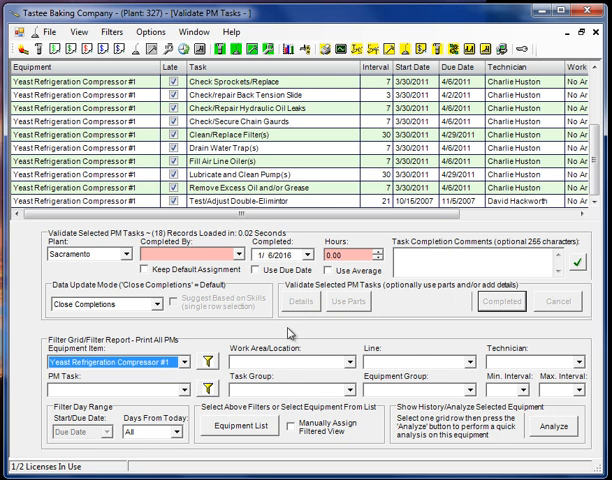
pyautogui.moveTo(398, 304)
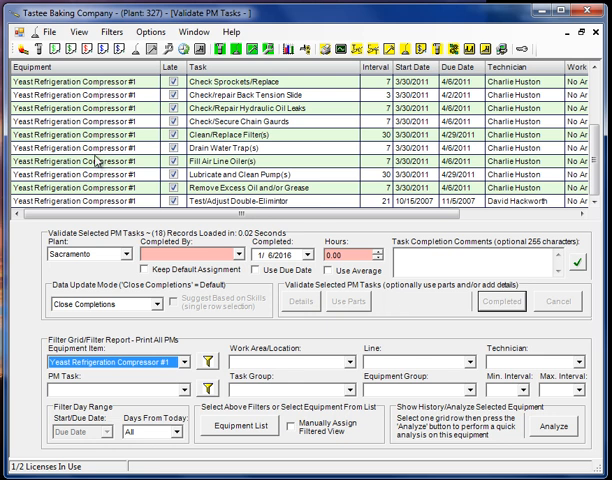
pyautogui.moveTo(116, 164)
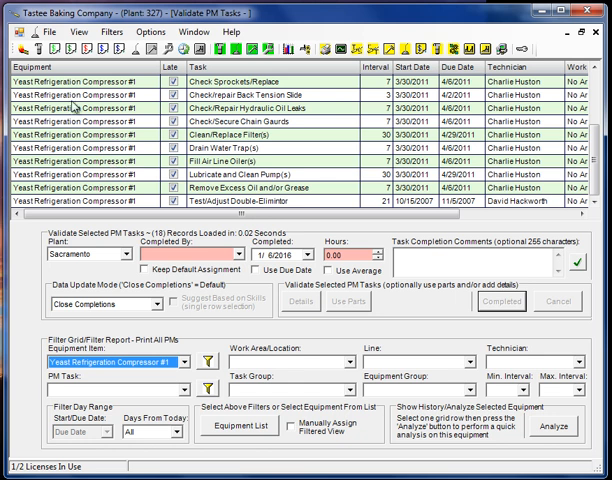
# Reach the File > Print choices for PM lists and scheduled work orders
pyautogui.click(46, 32)
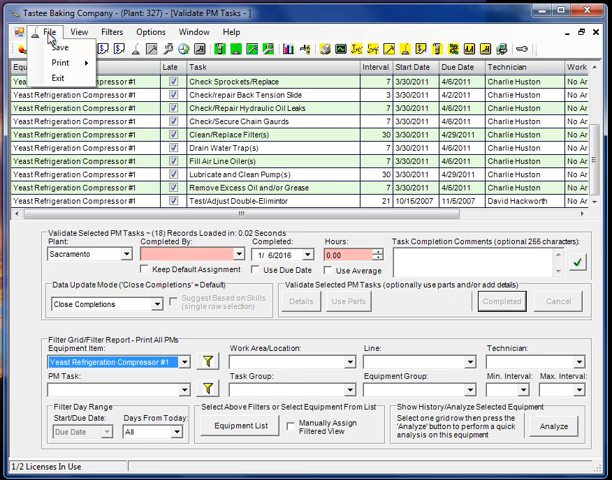
pyautogui.click(64, 68)
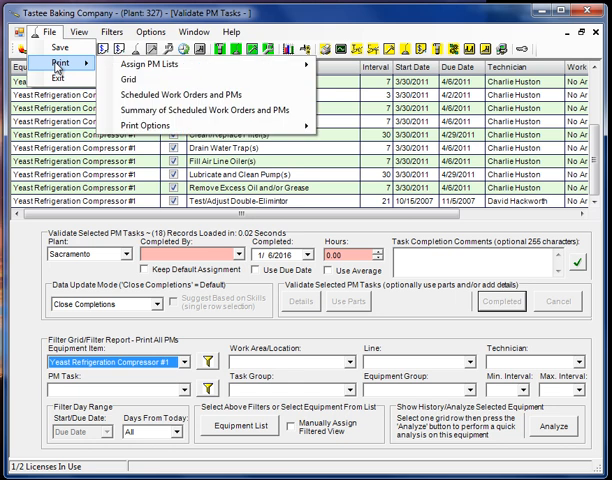
pyautogui.moveTo(160, 66)
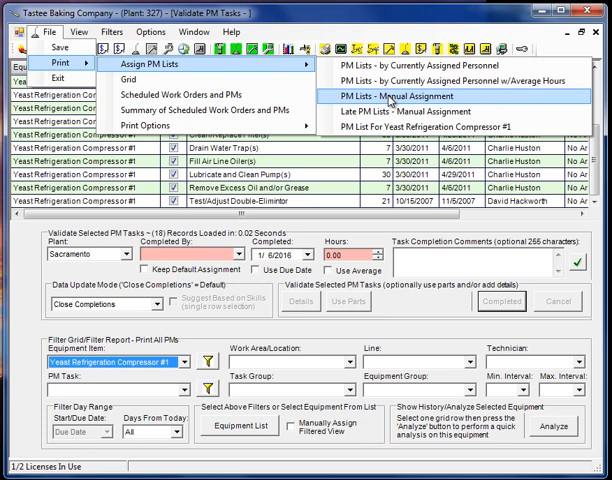
pyautogui.moveTo(430, 112)
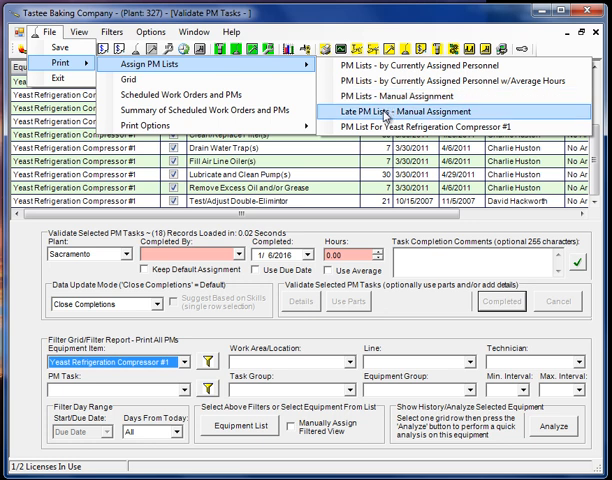
pyautogui.moveTo(440, 128)
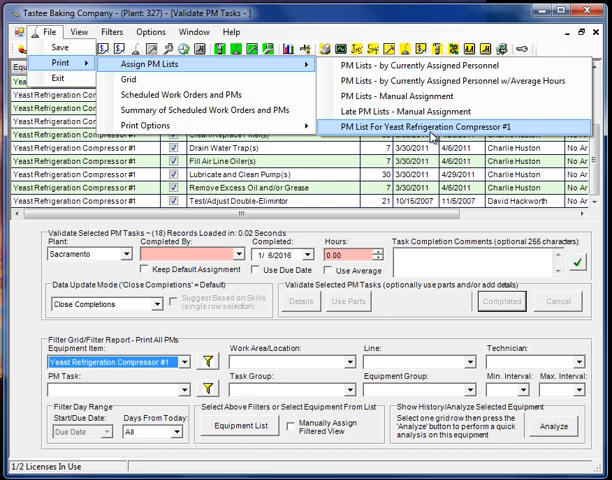
pyautogui.moveTo(430, 136)
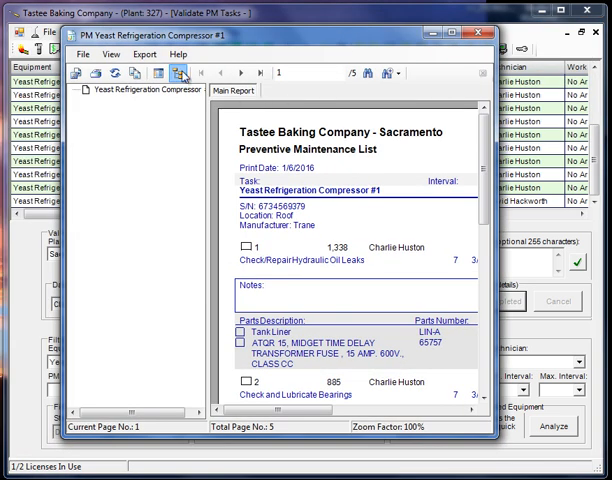
# Enlarge and review the Preventive Maintenance List report for Compressor #1's tasks, parts and safety
pyautogui.click(176, 72)
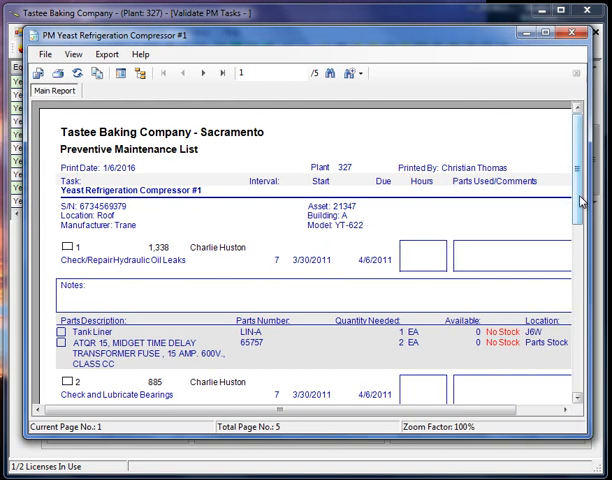
pyautogui.scroll(-3)
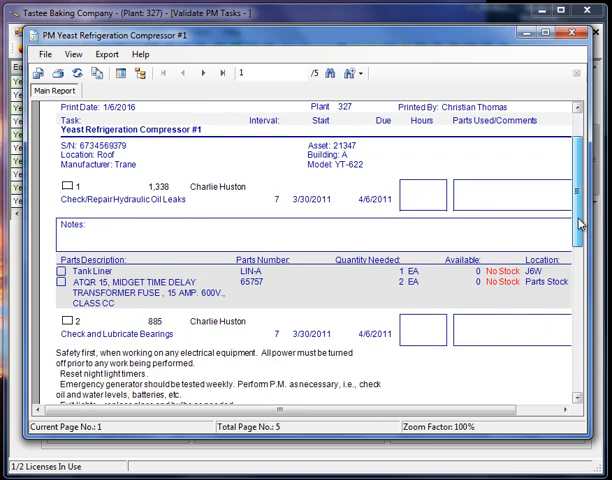
pyautogui.scroll(-3)
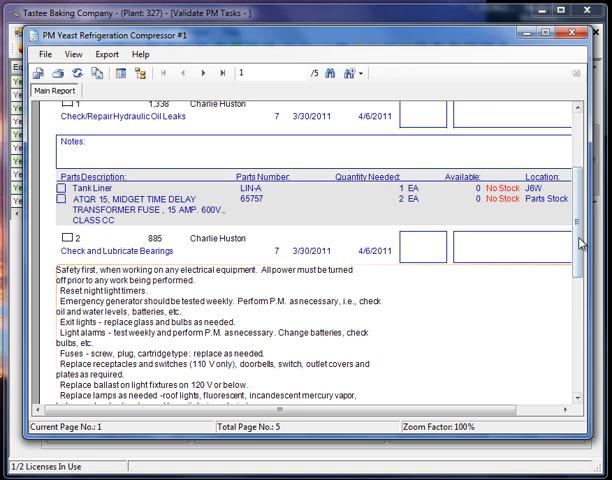
pyautogui.scroll(-3)
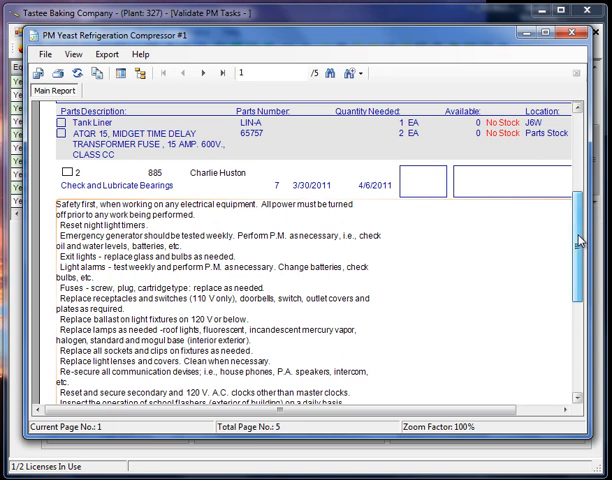
pyautogui.scroll(3)
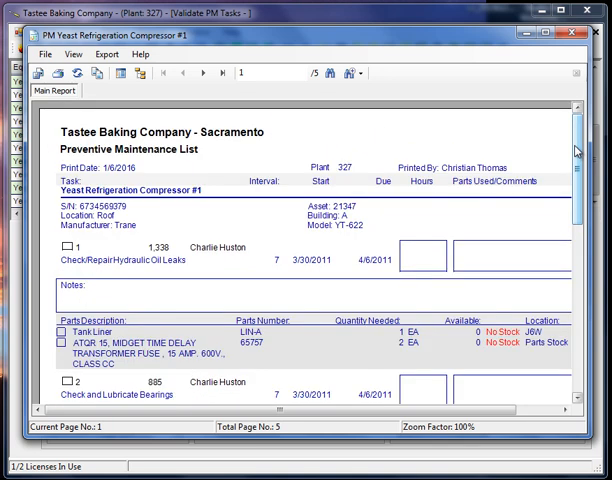
pyautogui.moveTo(204, 72)
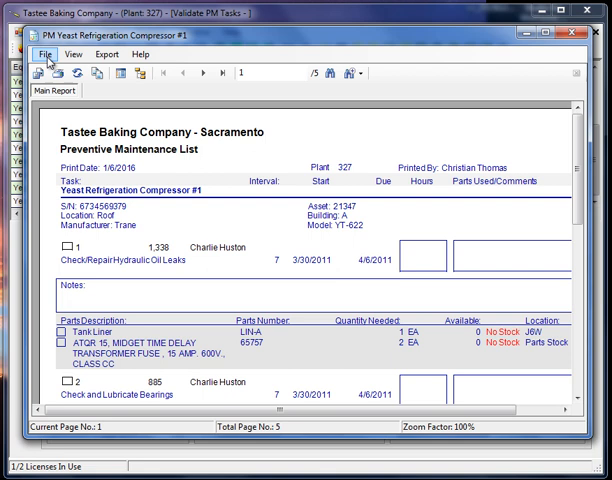
# Dismiss the Export Report dialog and close the compressor's PM list report
pyautogui.click(42, 52)
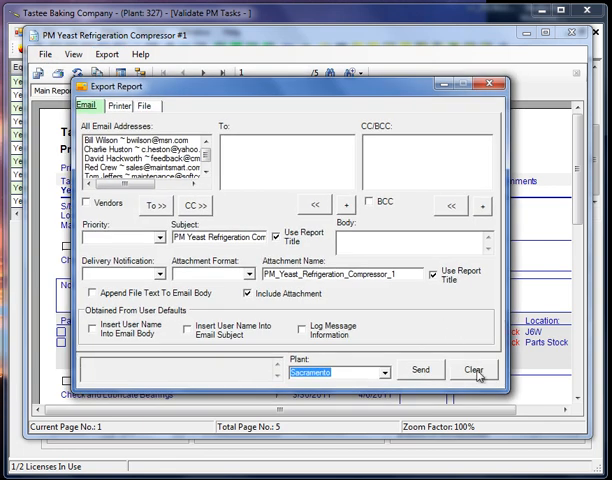
pyautogui.moveTo(360, 222)
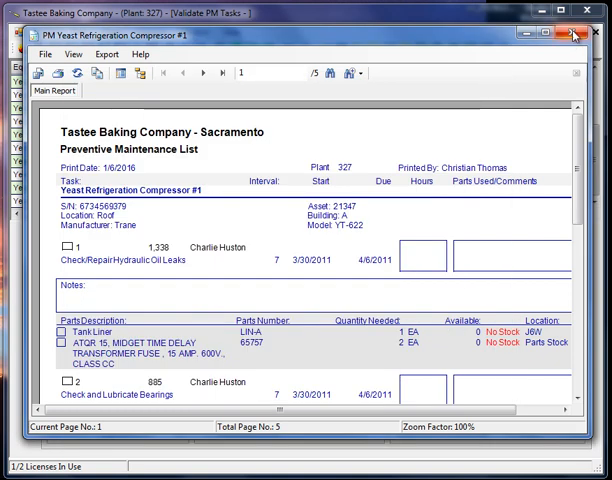
pyautogui.click(574, 36)
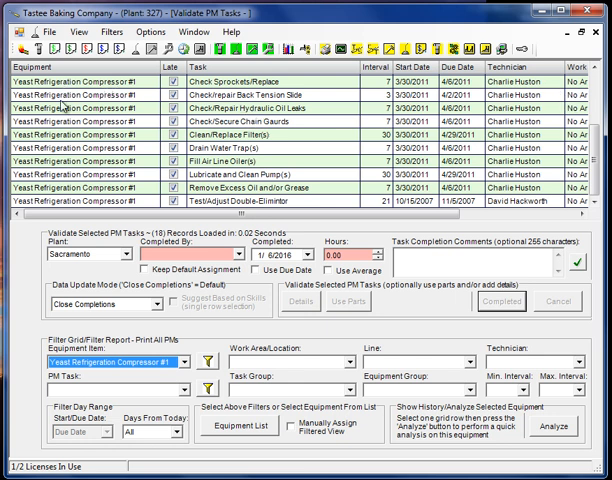
pyautogui.moveTo(210, 92)
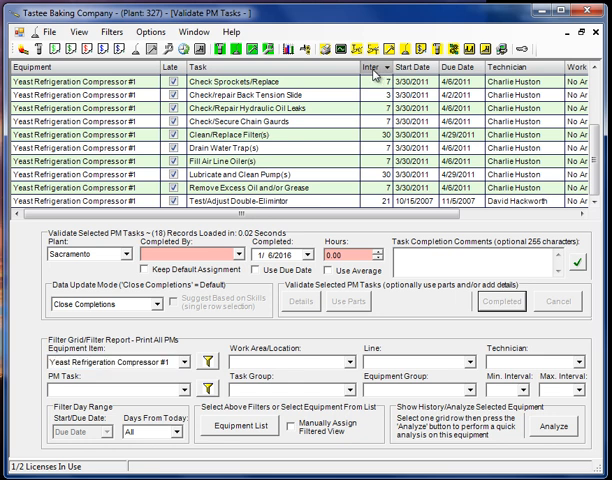
# Review Compressor #1's tasks sorted by interval and select rows for Print Selected PMs
pyautogui.scroll(-3)
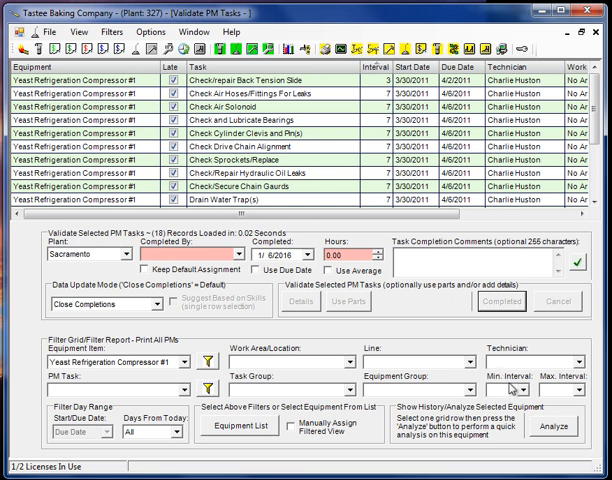
pyautogui.moveTo(446, 276)
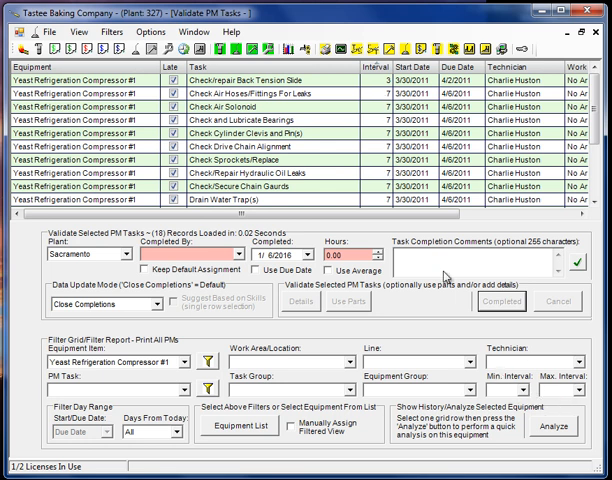
pyautogui.moveTo(580, 394)
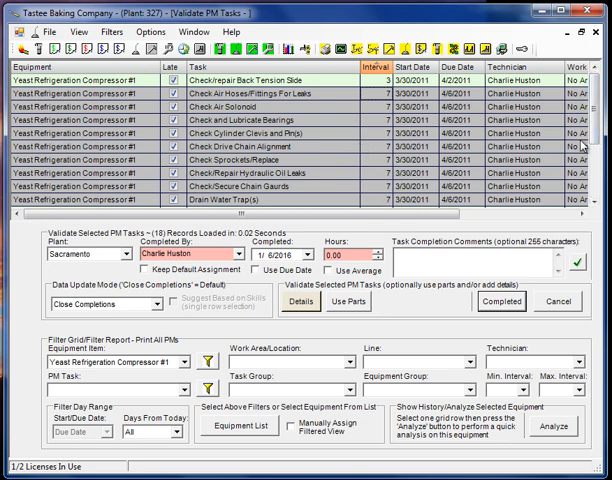
pyautogui.scroll(-3)
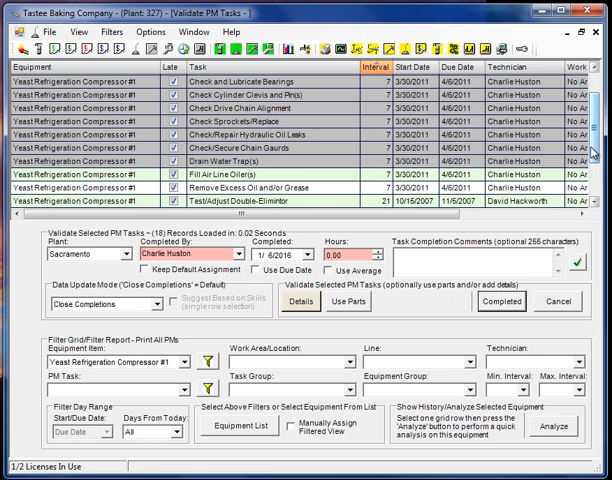
pyautogui.scroll(3)
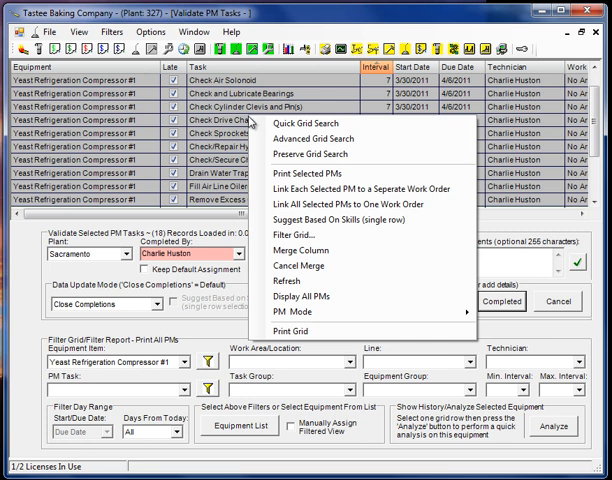
pyautogui.moveTo(324, 176)
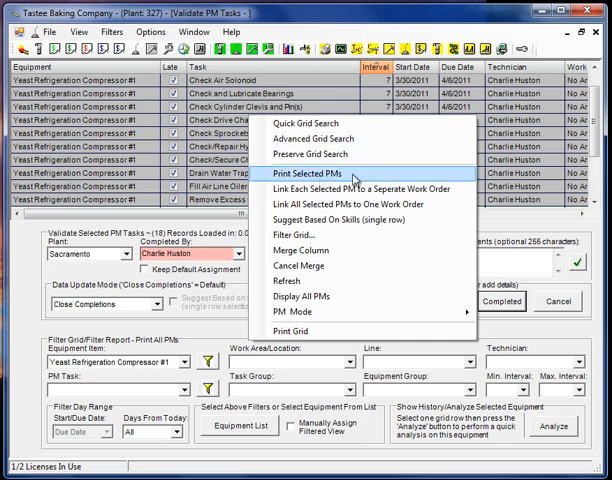
# Generate a PM list report from the selected compressor tasks, then close it
pyautogui.click(300, 172)
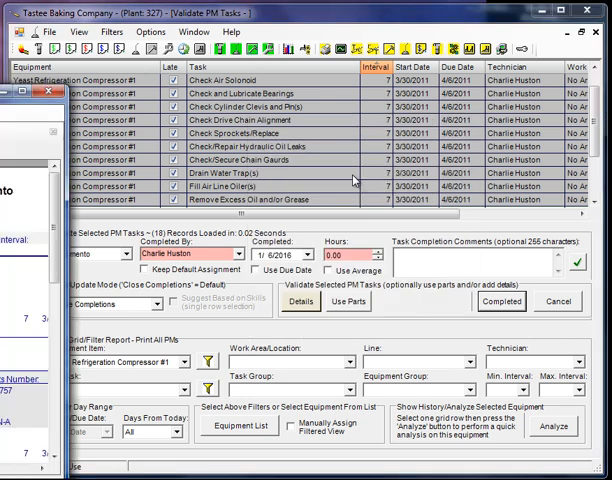
pyautogui.click(300, 300)
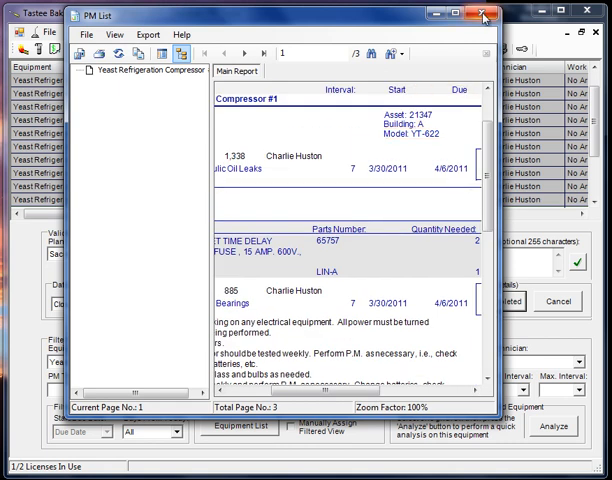
pyautogui.click(484, 12)
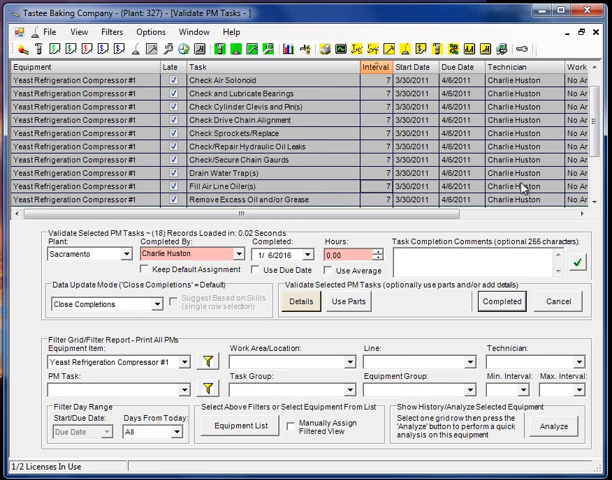
pyautogui.moveTo(264, 130)
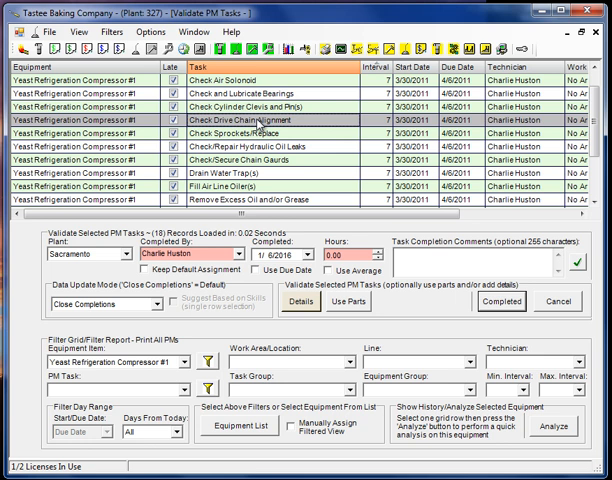
pyautogui.moveTo(294, 168)
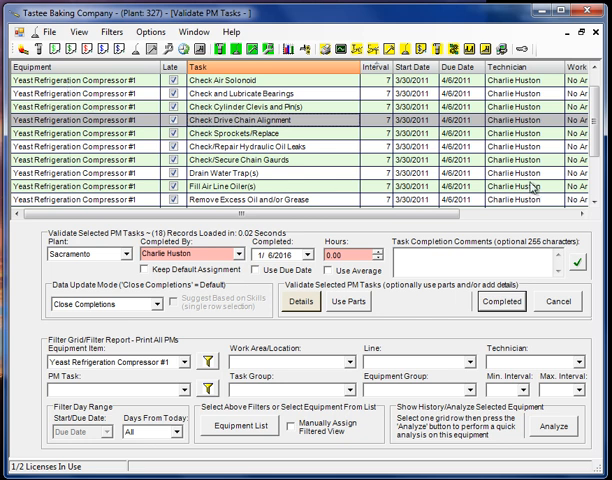
# Scroll the grid columns while View > Grid Settings options are on offer
pyautogui.hscroll(3)
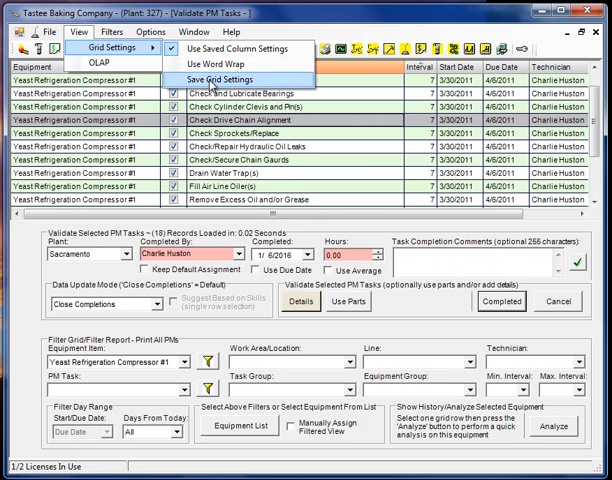
# Save the current grid column settings before clearing the equipment filter
pyautogui.click(228, 74)
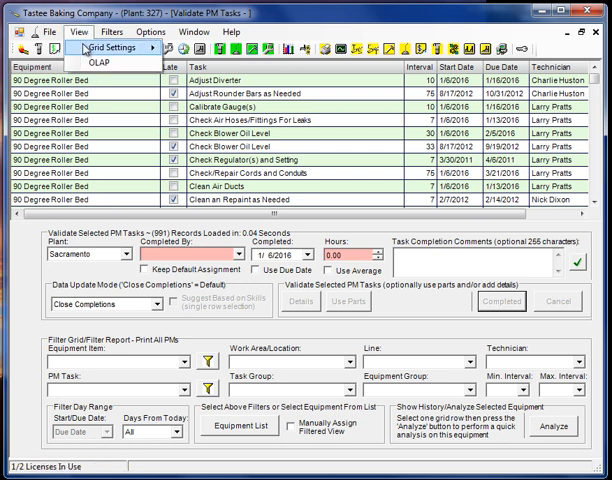
# Uncheck Use Saved Column Settings so the 991-record grid shows its default columns
pyautogui.click(130, 46)
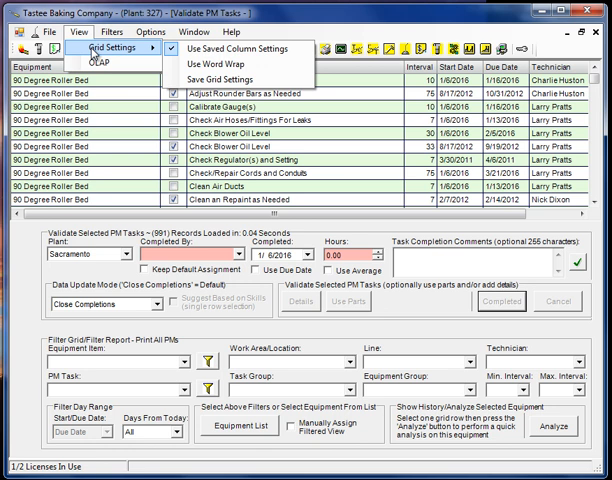
pyautogui.click(238, 80)
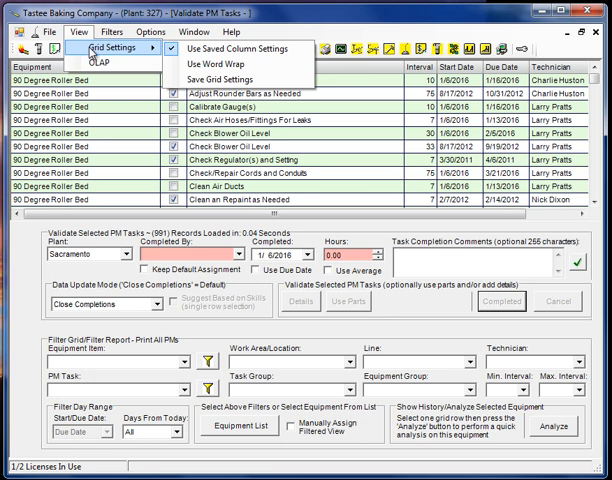
pyautogui.moveTo(236, 48)
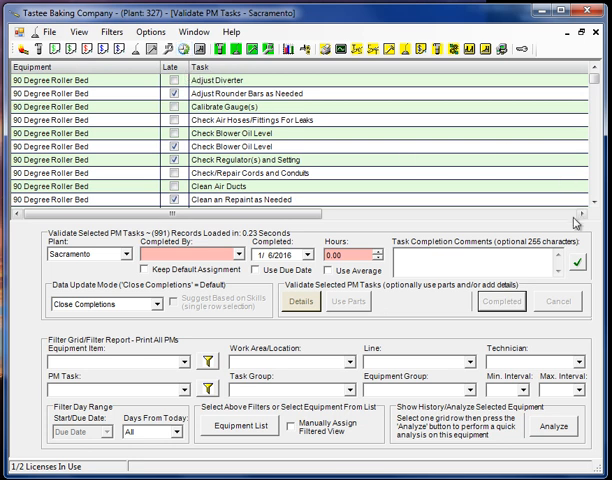
pyautogui.hscroll(3)
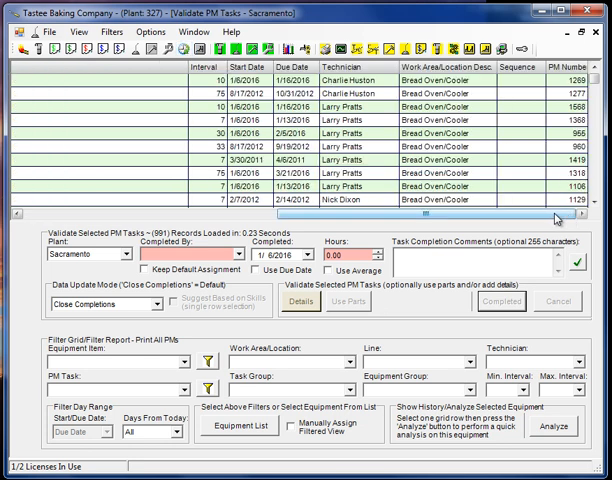